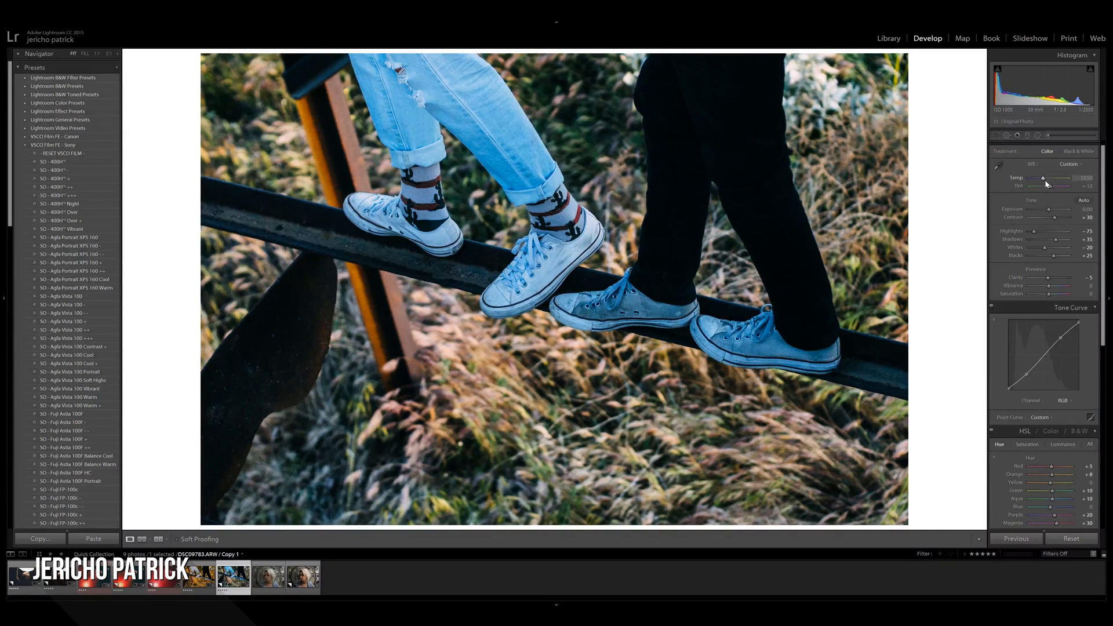
{"action": "mouse_move", "coordinate": [1033, 176]}
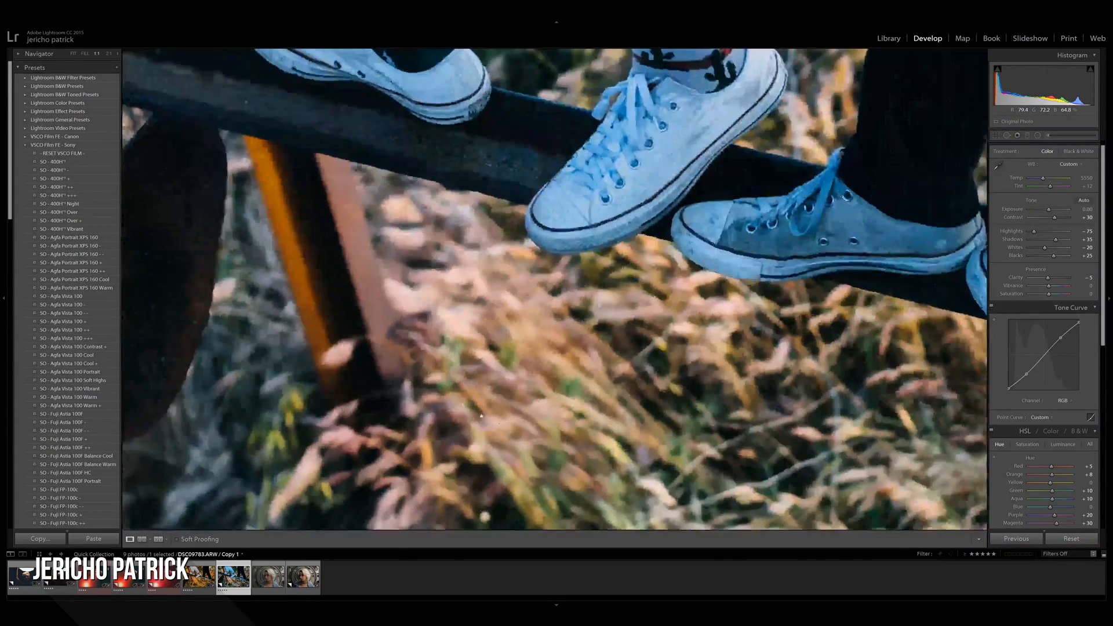
Activate the White Balance Selector eyedropper and hover it over the sneaker photo
{"action": "left_click", "coordinate": [72, 53]}
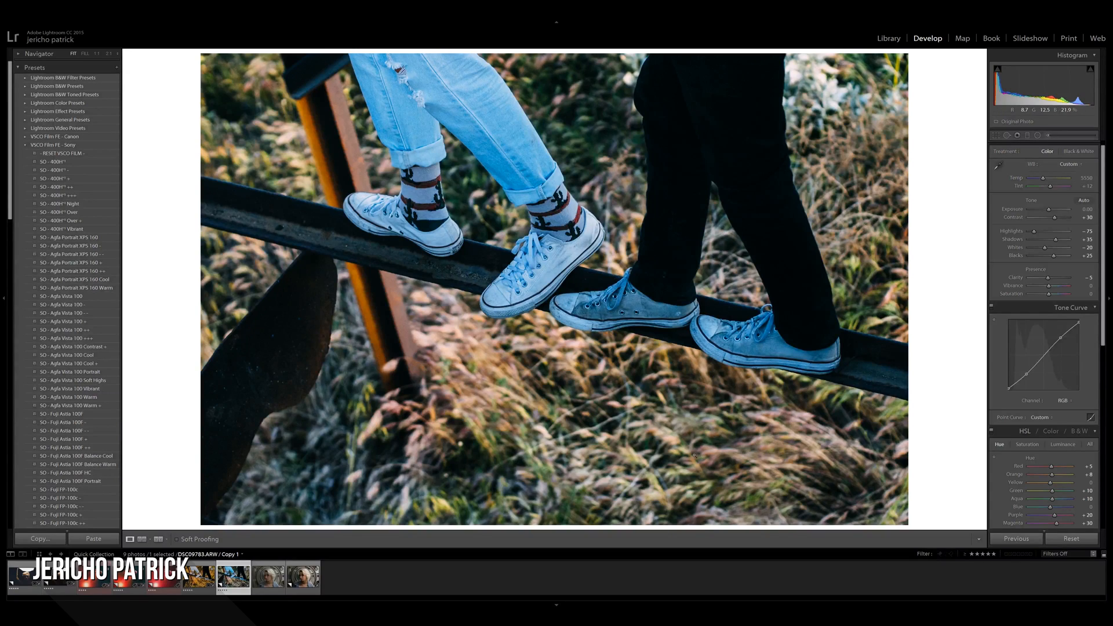
{"action": "mouse_move", "coordinate": [589, 374]}
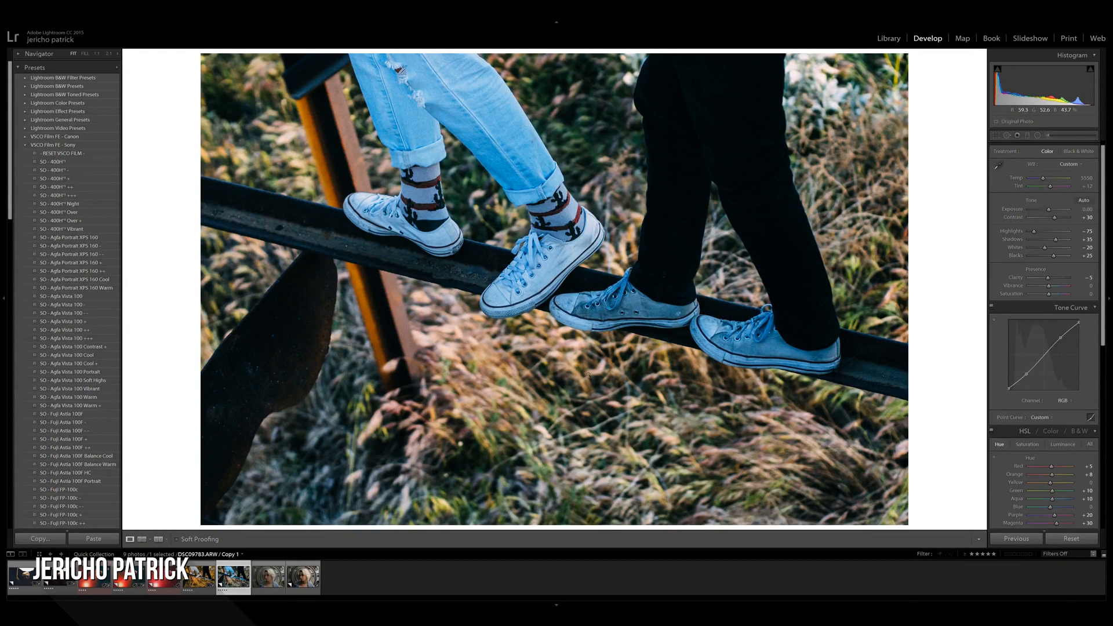
{"action": "mouse_move", "coordinate": [998, 189]}
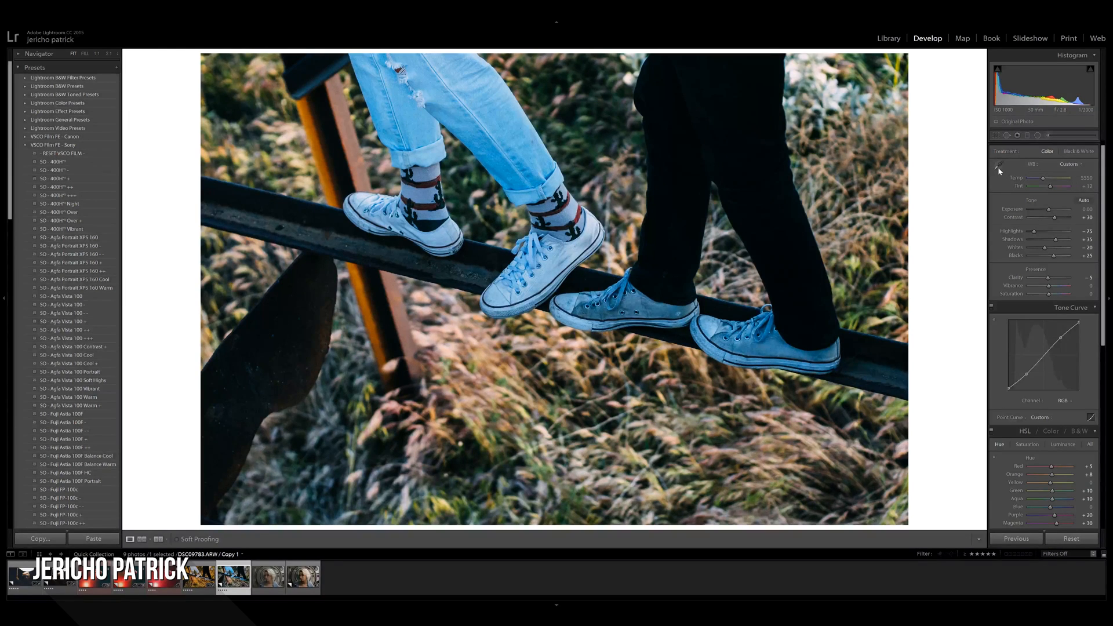
{"action": "mouse_move", "coordinate": [998, 169]}
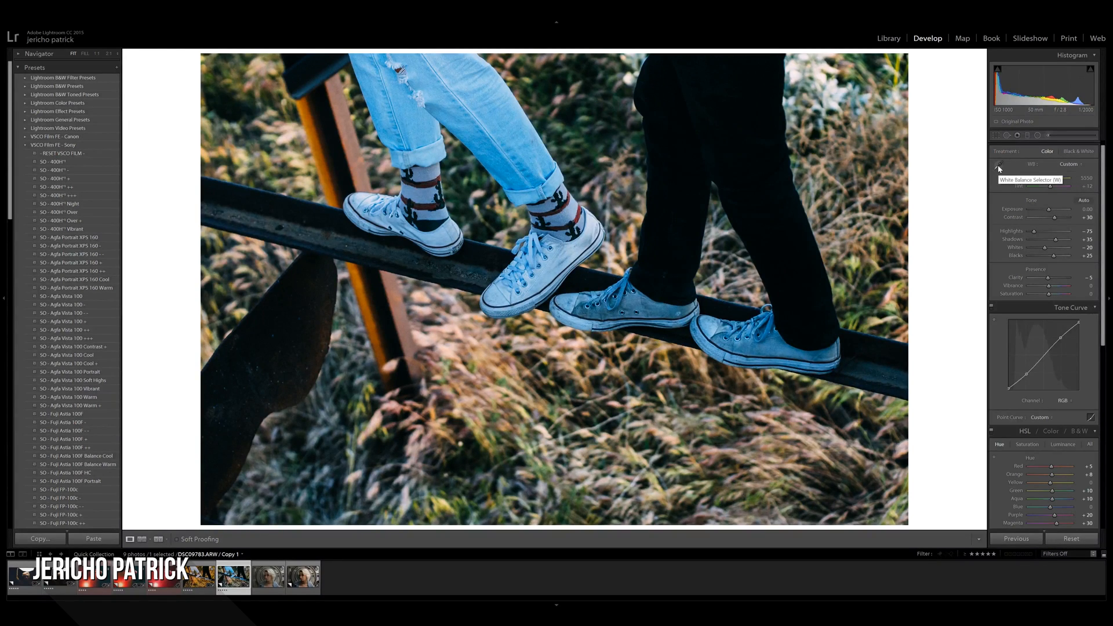
{"action": "left_click", "coordinate": [997, 168]}
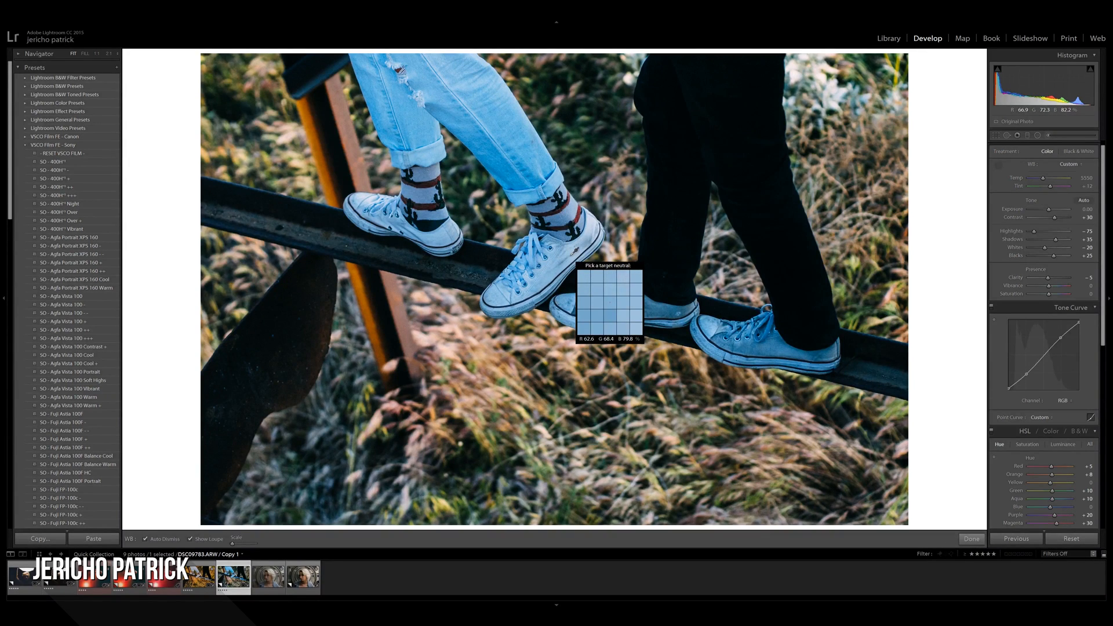
{"action": "mouse_move", "coordinate": [608, 299]}
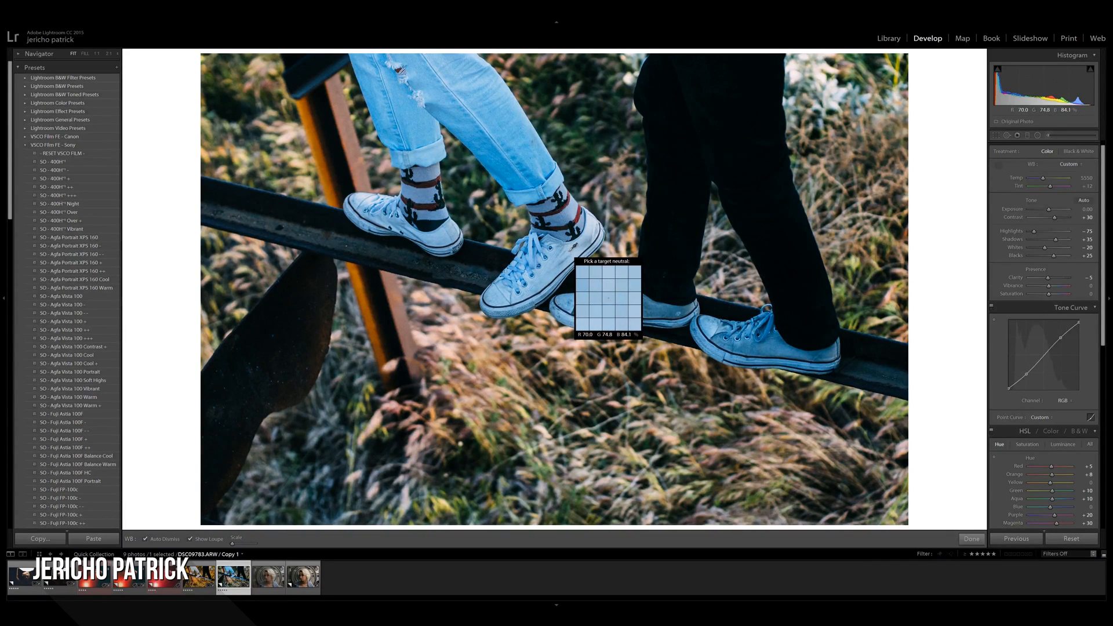
Sample a neutral spot on the sneakers to set the white balance, then move to the next filmstrip shot
{"action": "left_click", "coordinate": [606, 291]}
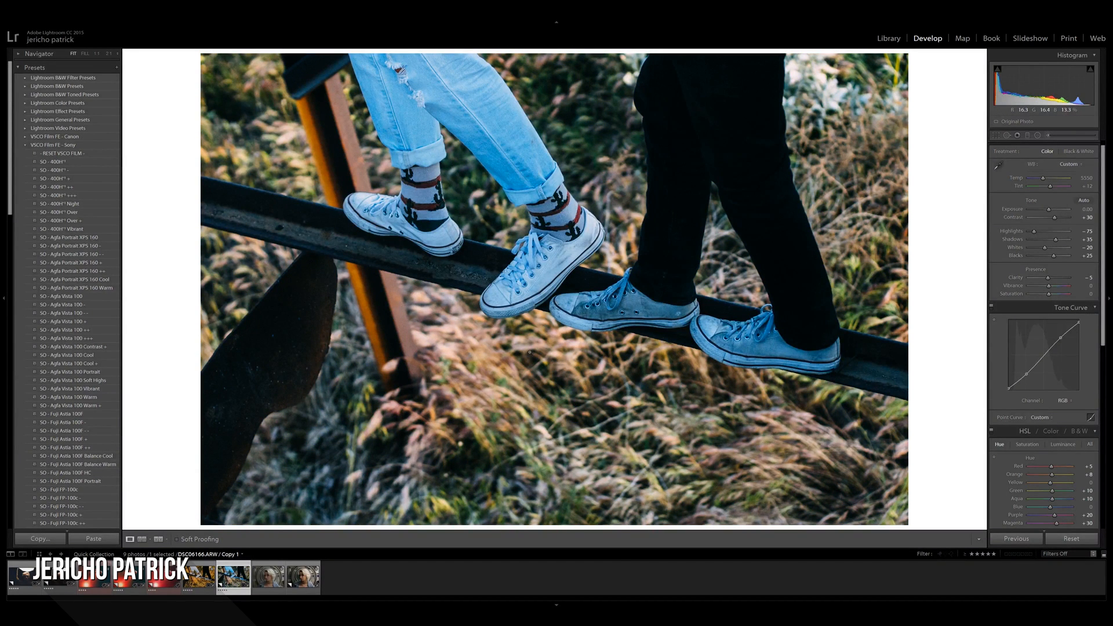
{"action": "left_click", "coordinate": [96, 53]}
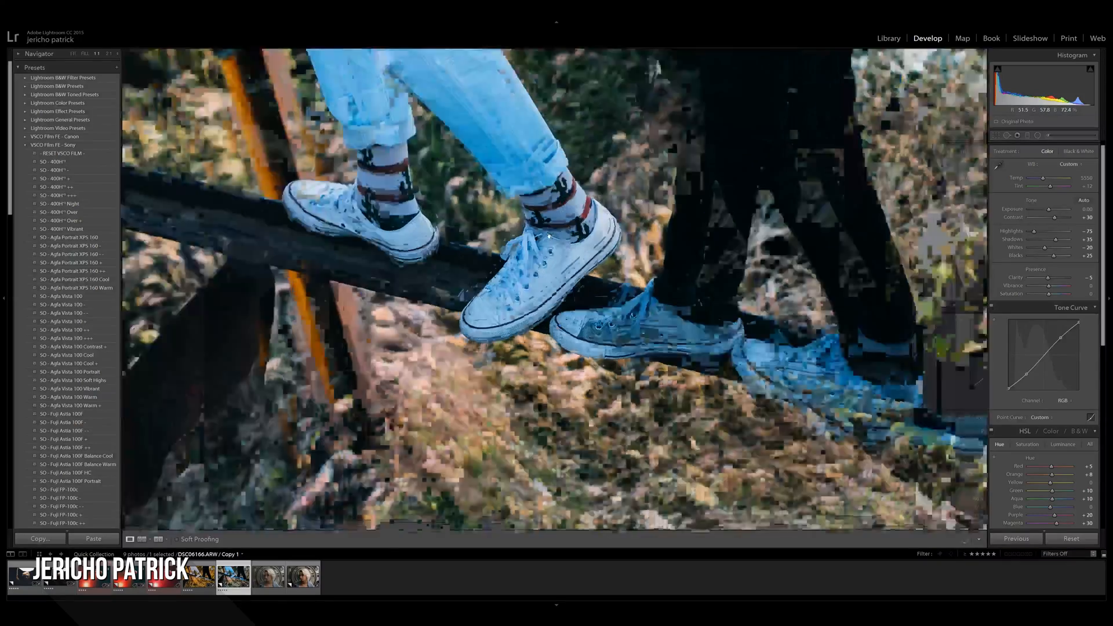